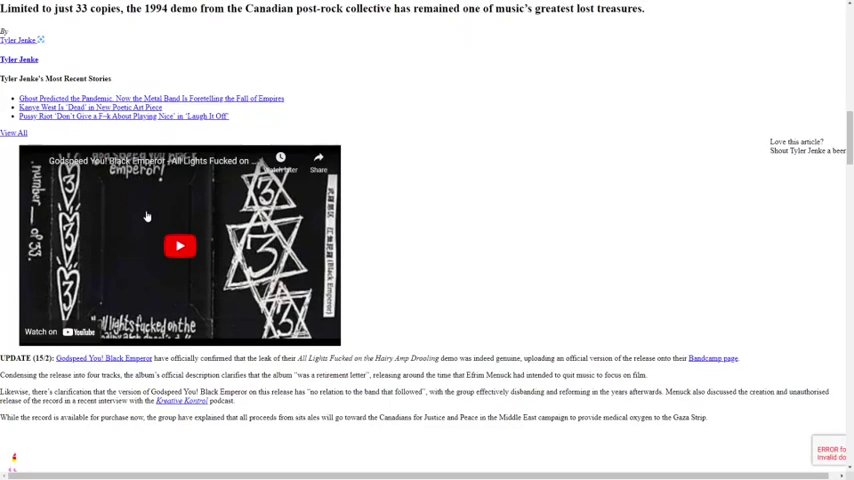
pyautogui.scroll(-3)
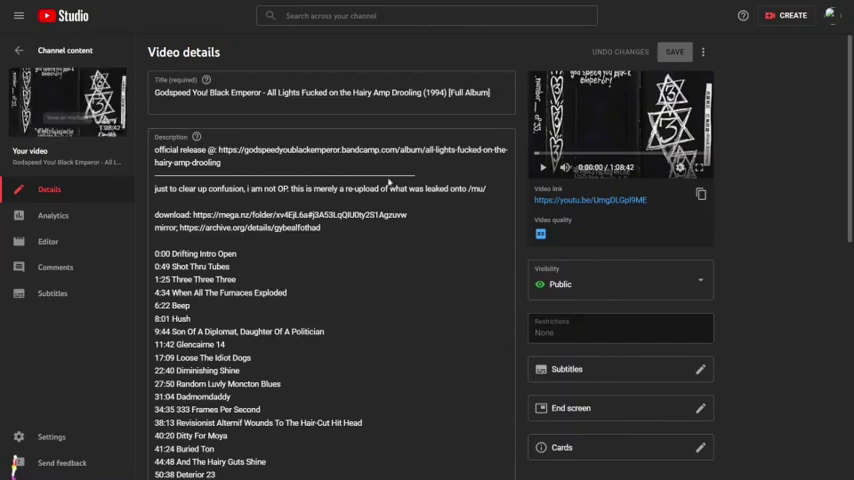
pyautogui.moveTo(447, 279)
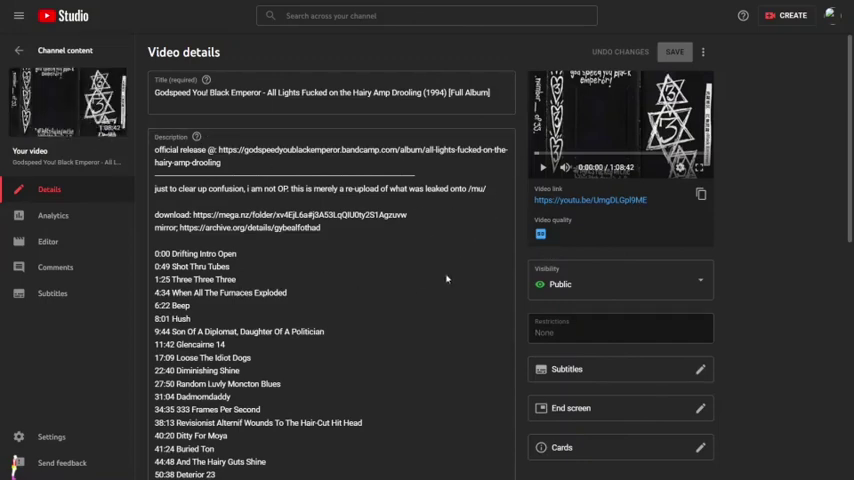